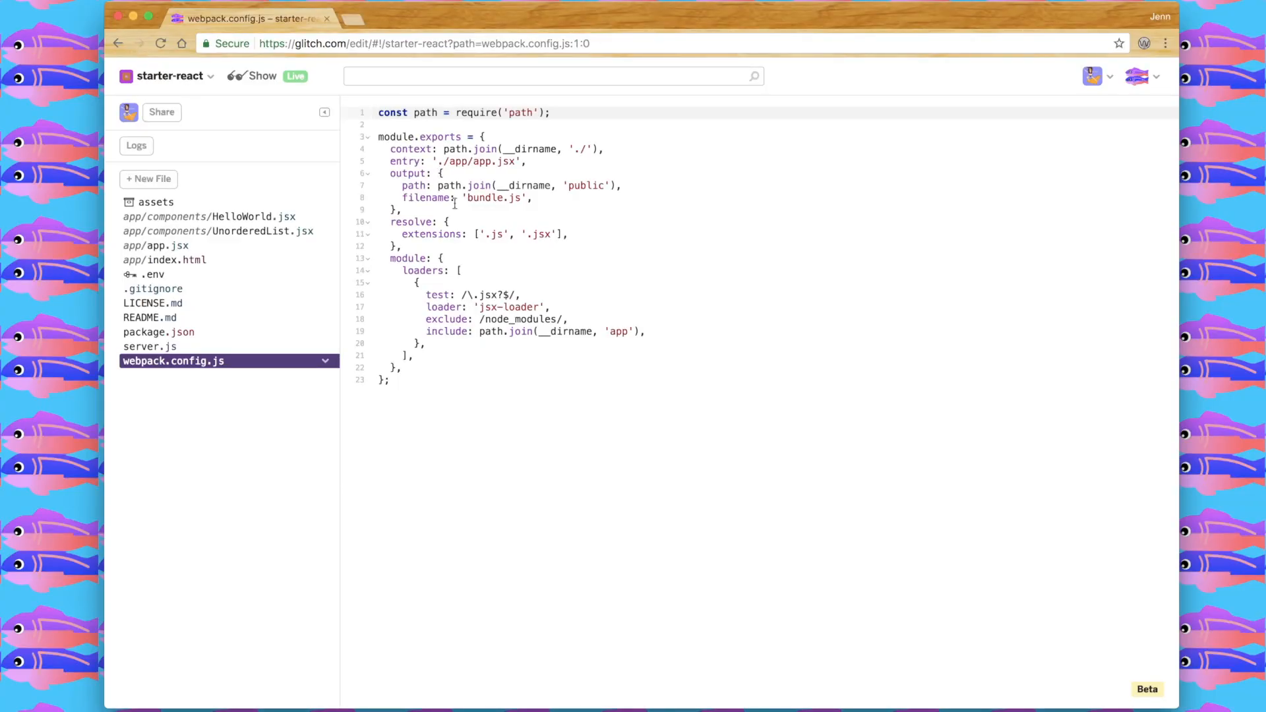
mouse_move(491, 239)
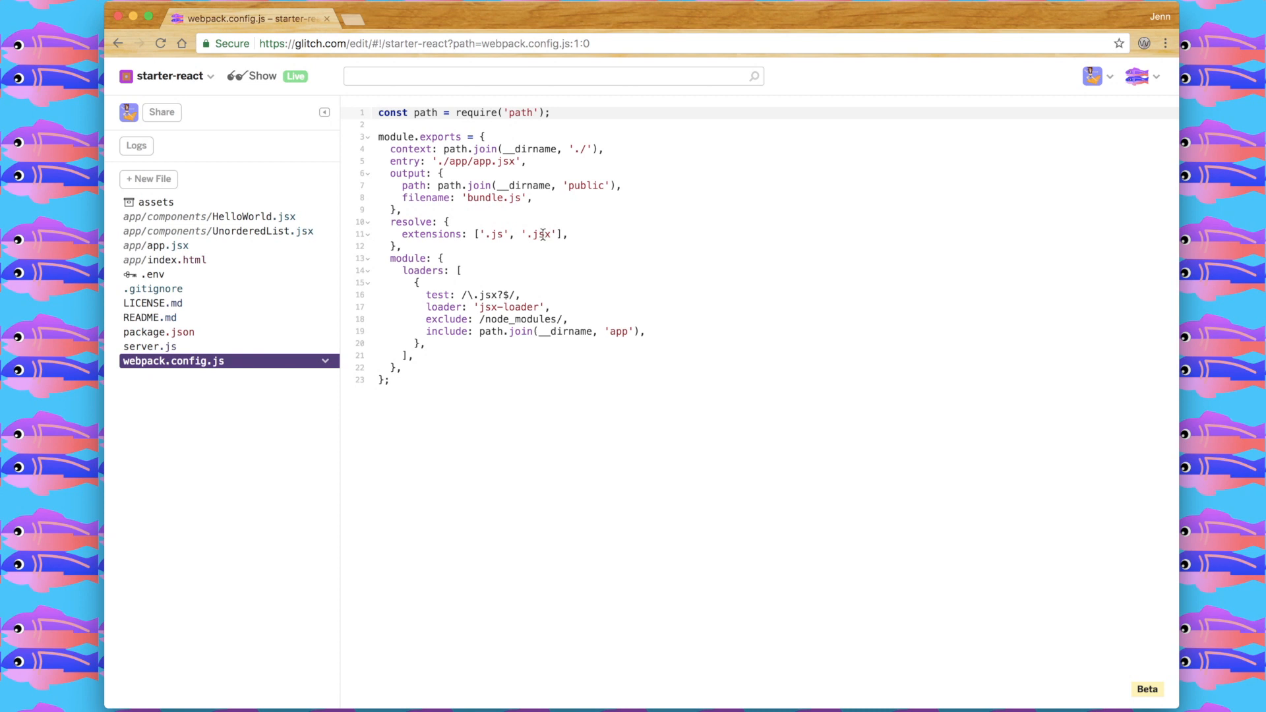
mouse_move(432, 210)
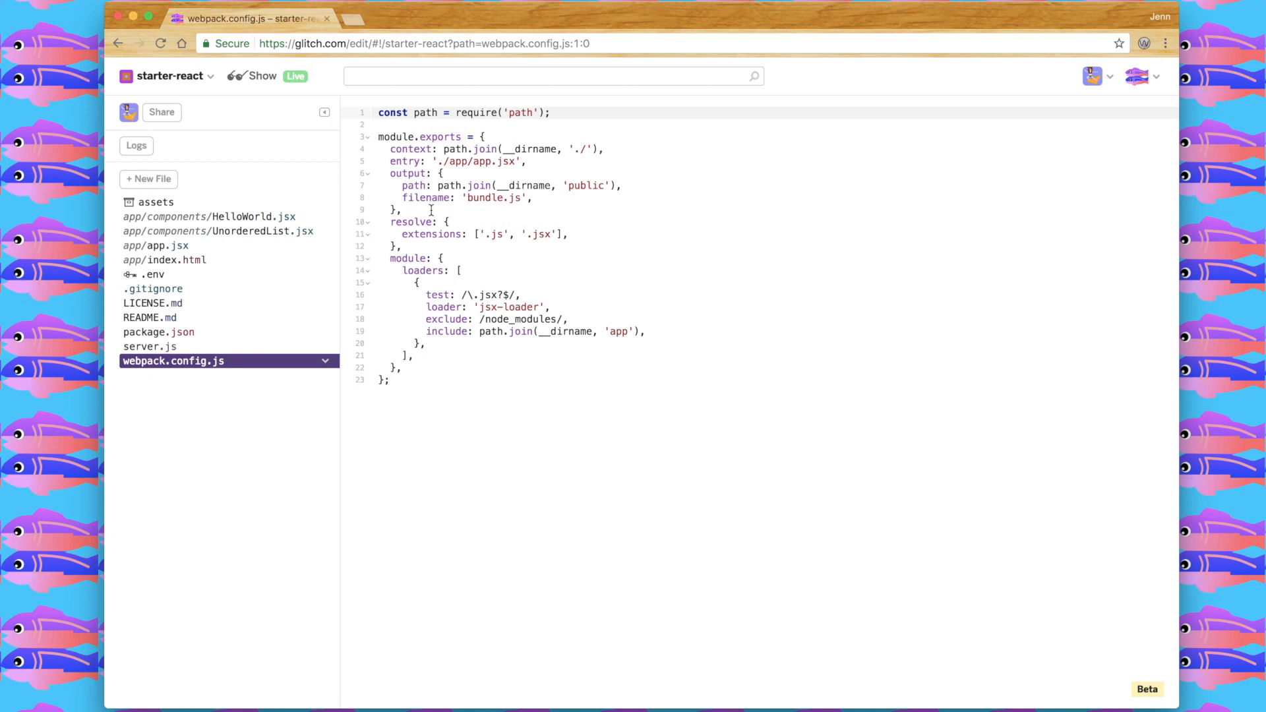